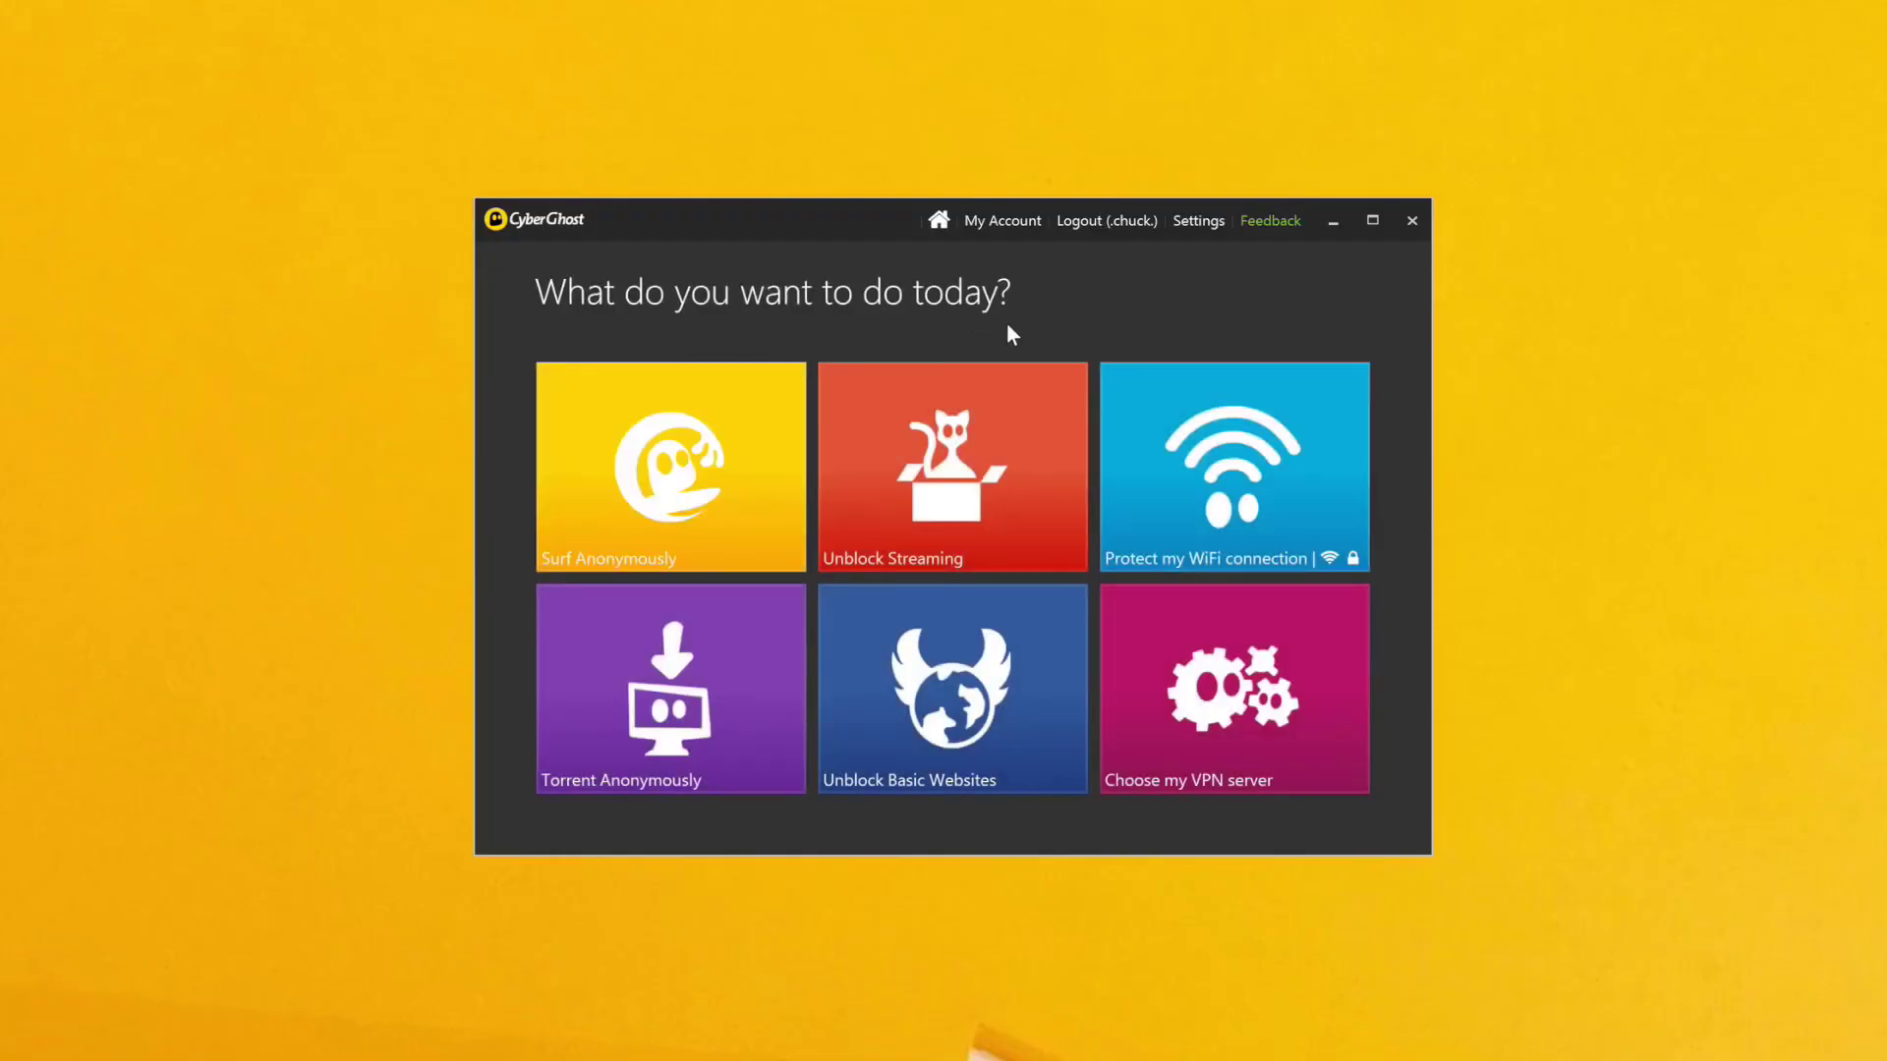
{"action": "mouse_move", "coordinate": [1206, 265]}
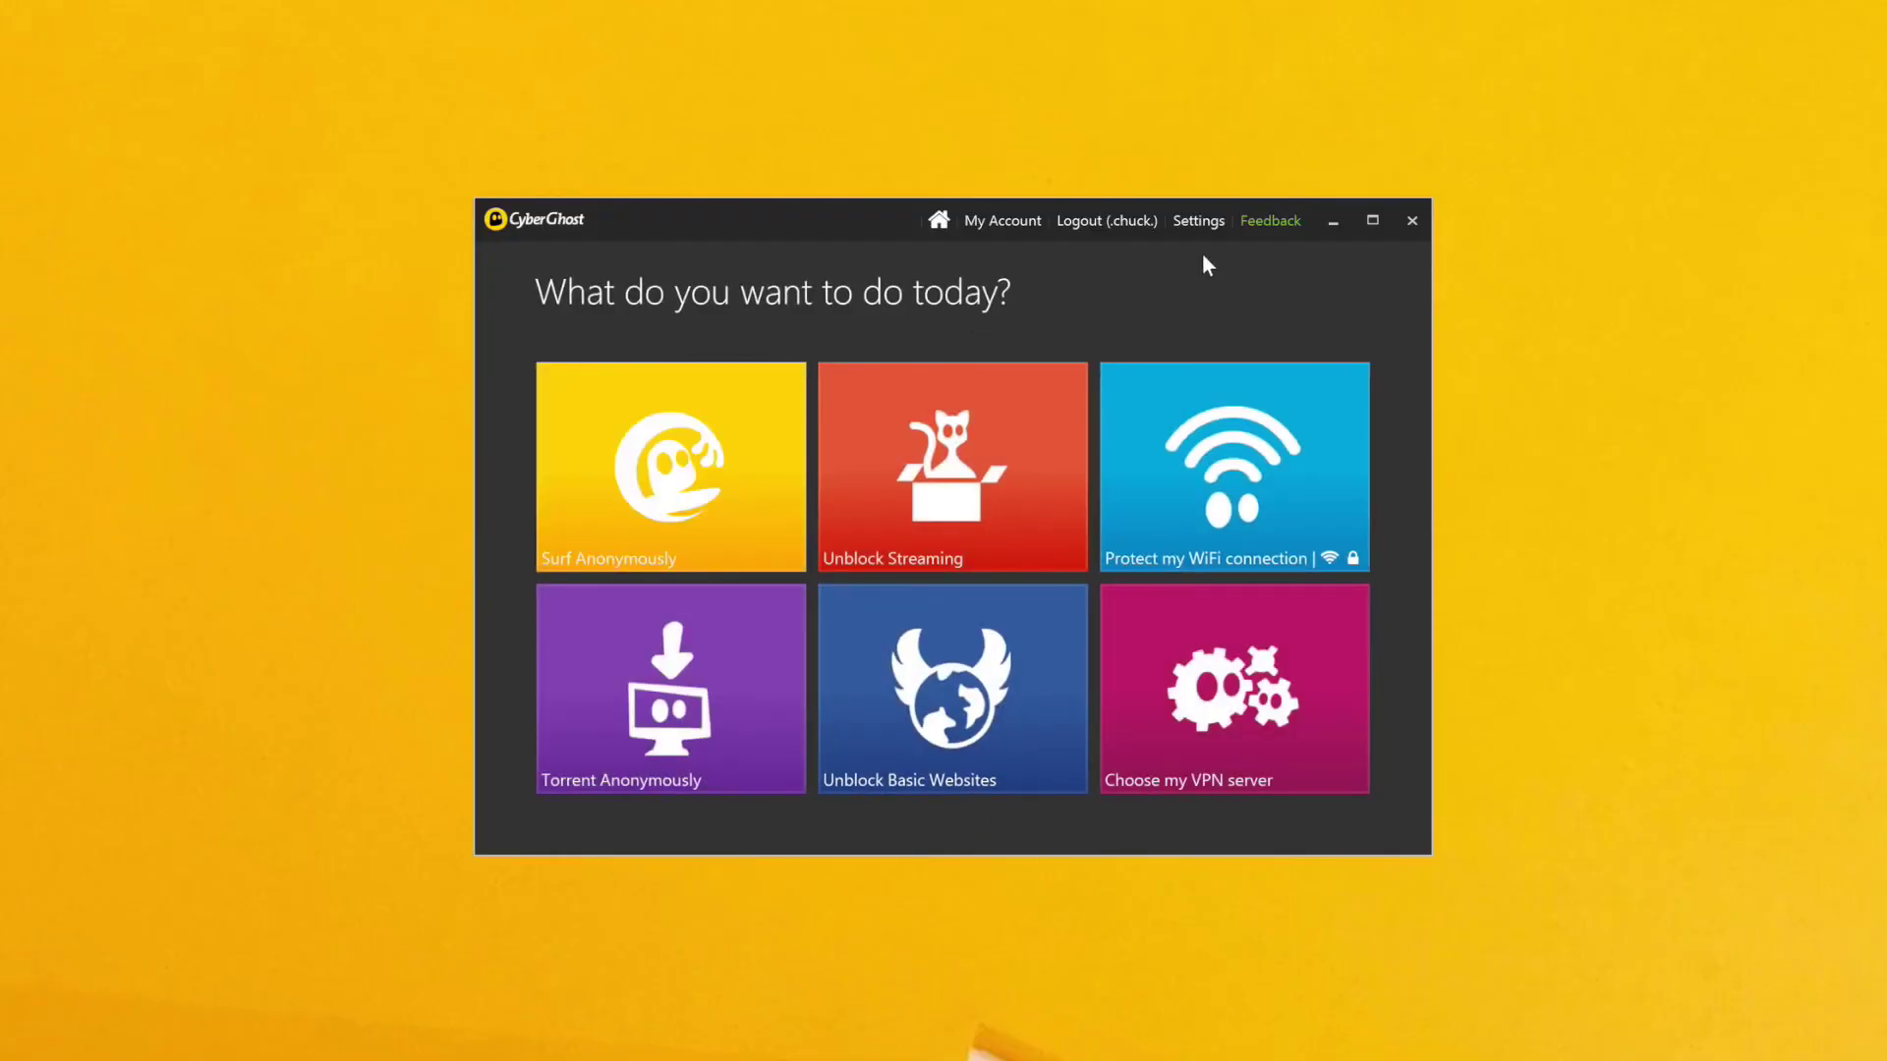
- Visit the General settings, return to the dashboard, and bring up the 'Protect my WiFi connection' profile
{"action": "left_click", "coordinate": [1197, 220]}
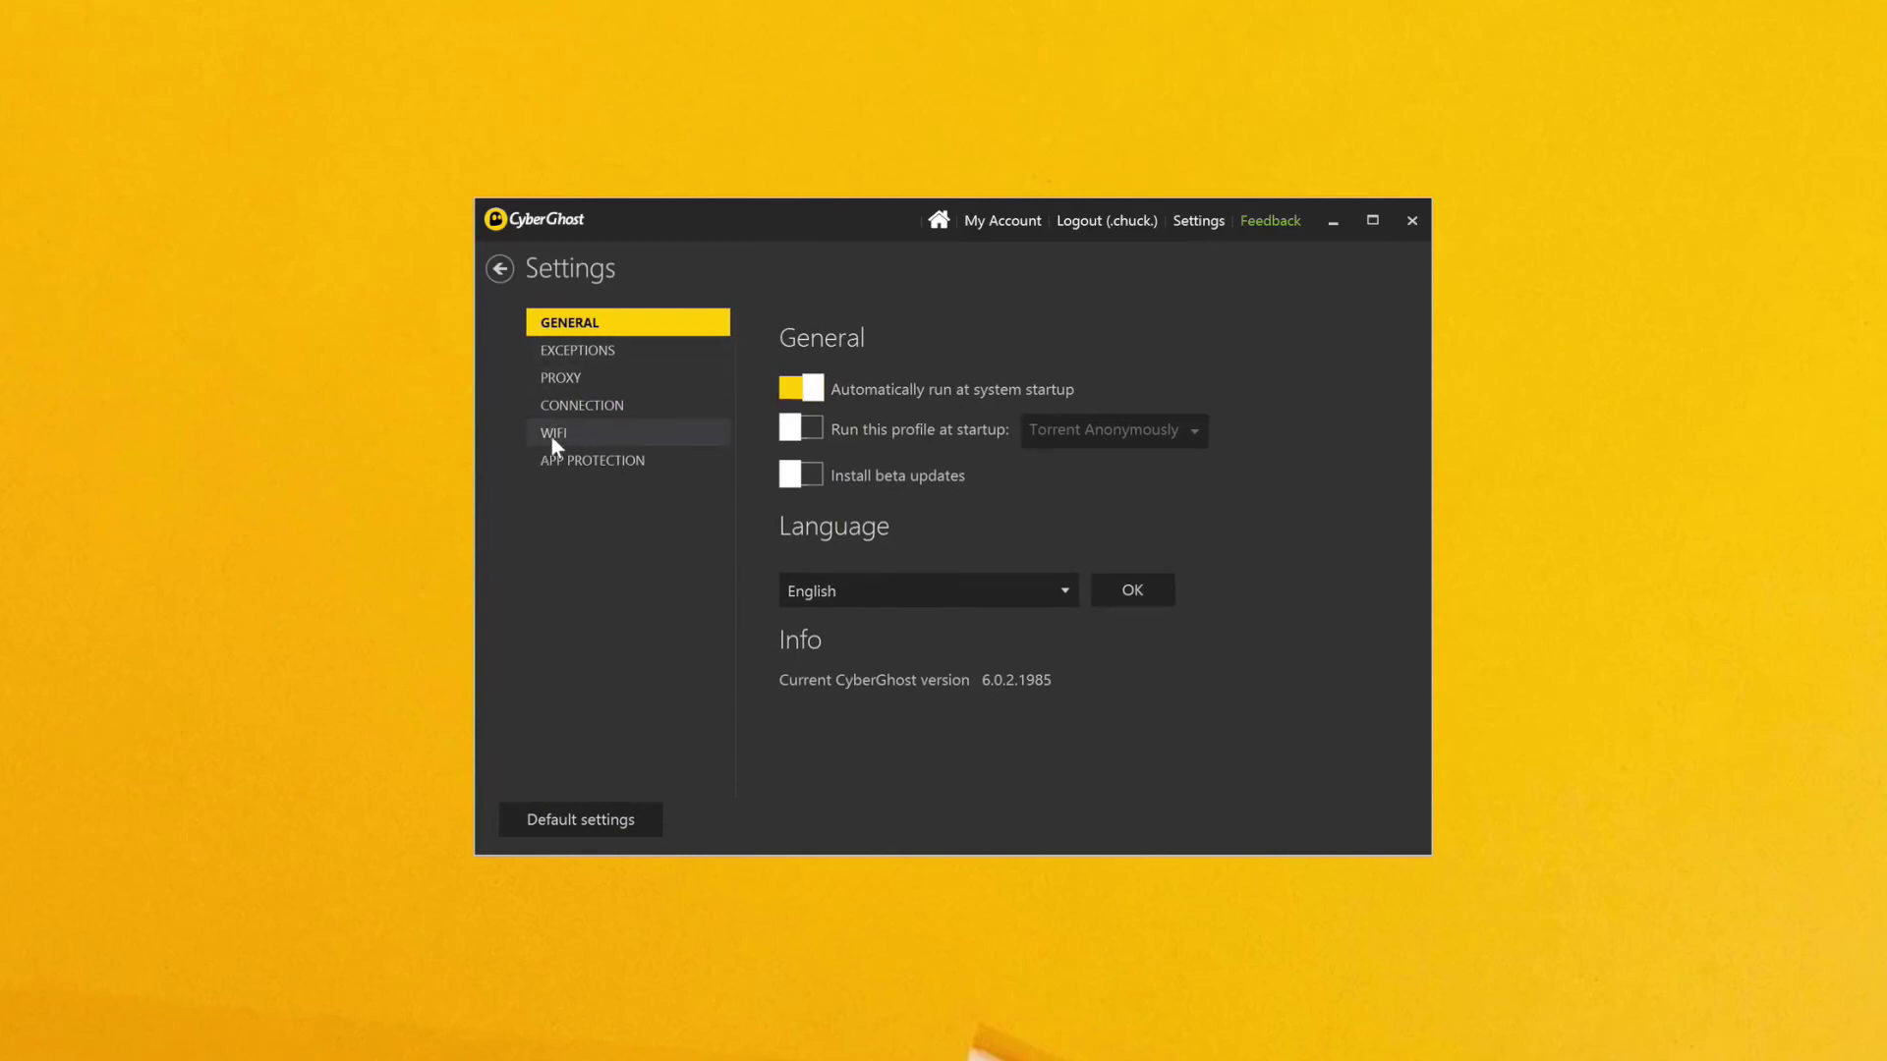
{"action": "left_click", "coordinate": [555, 432]}
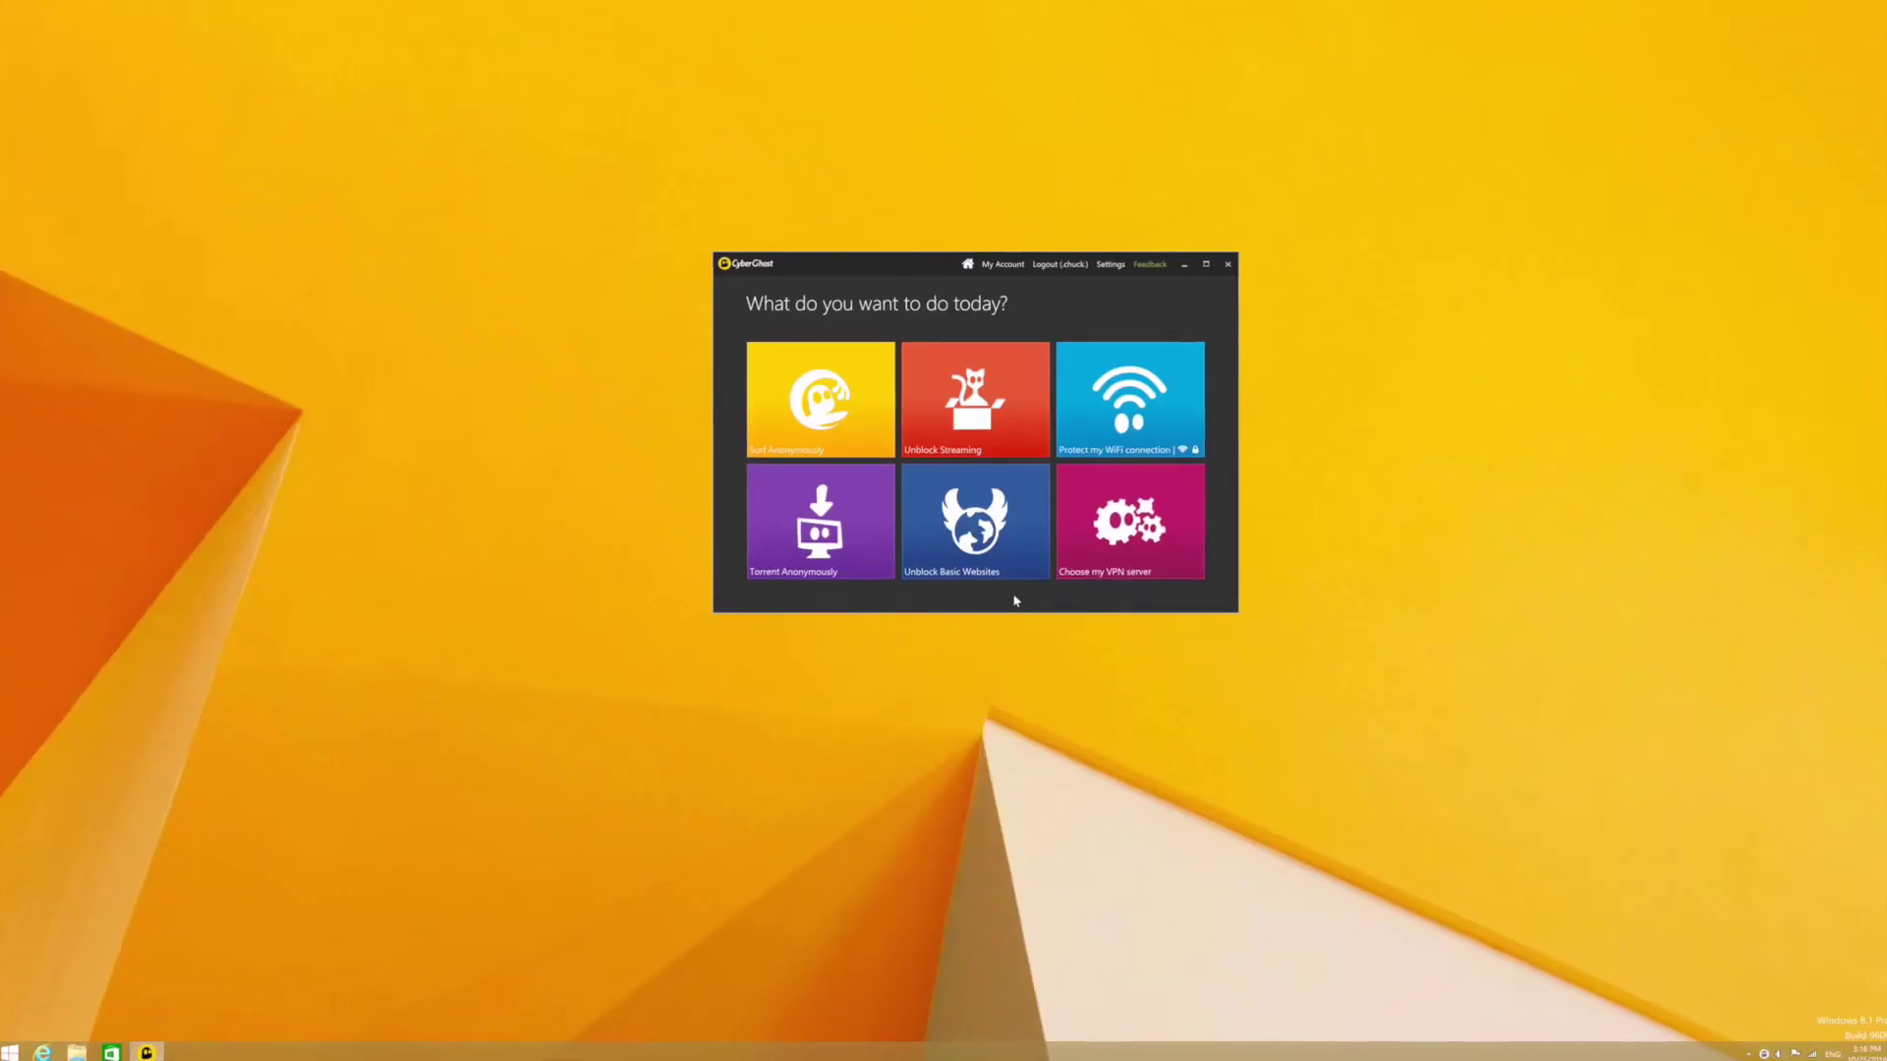
{"action": "left_click", "coordinate": [1128, 399]}
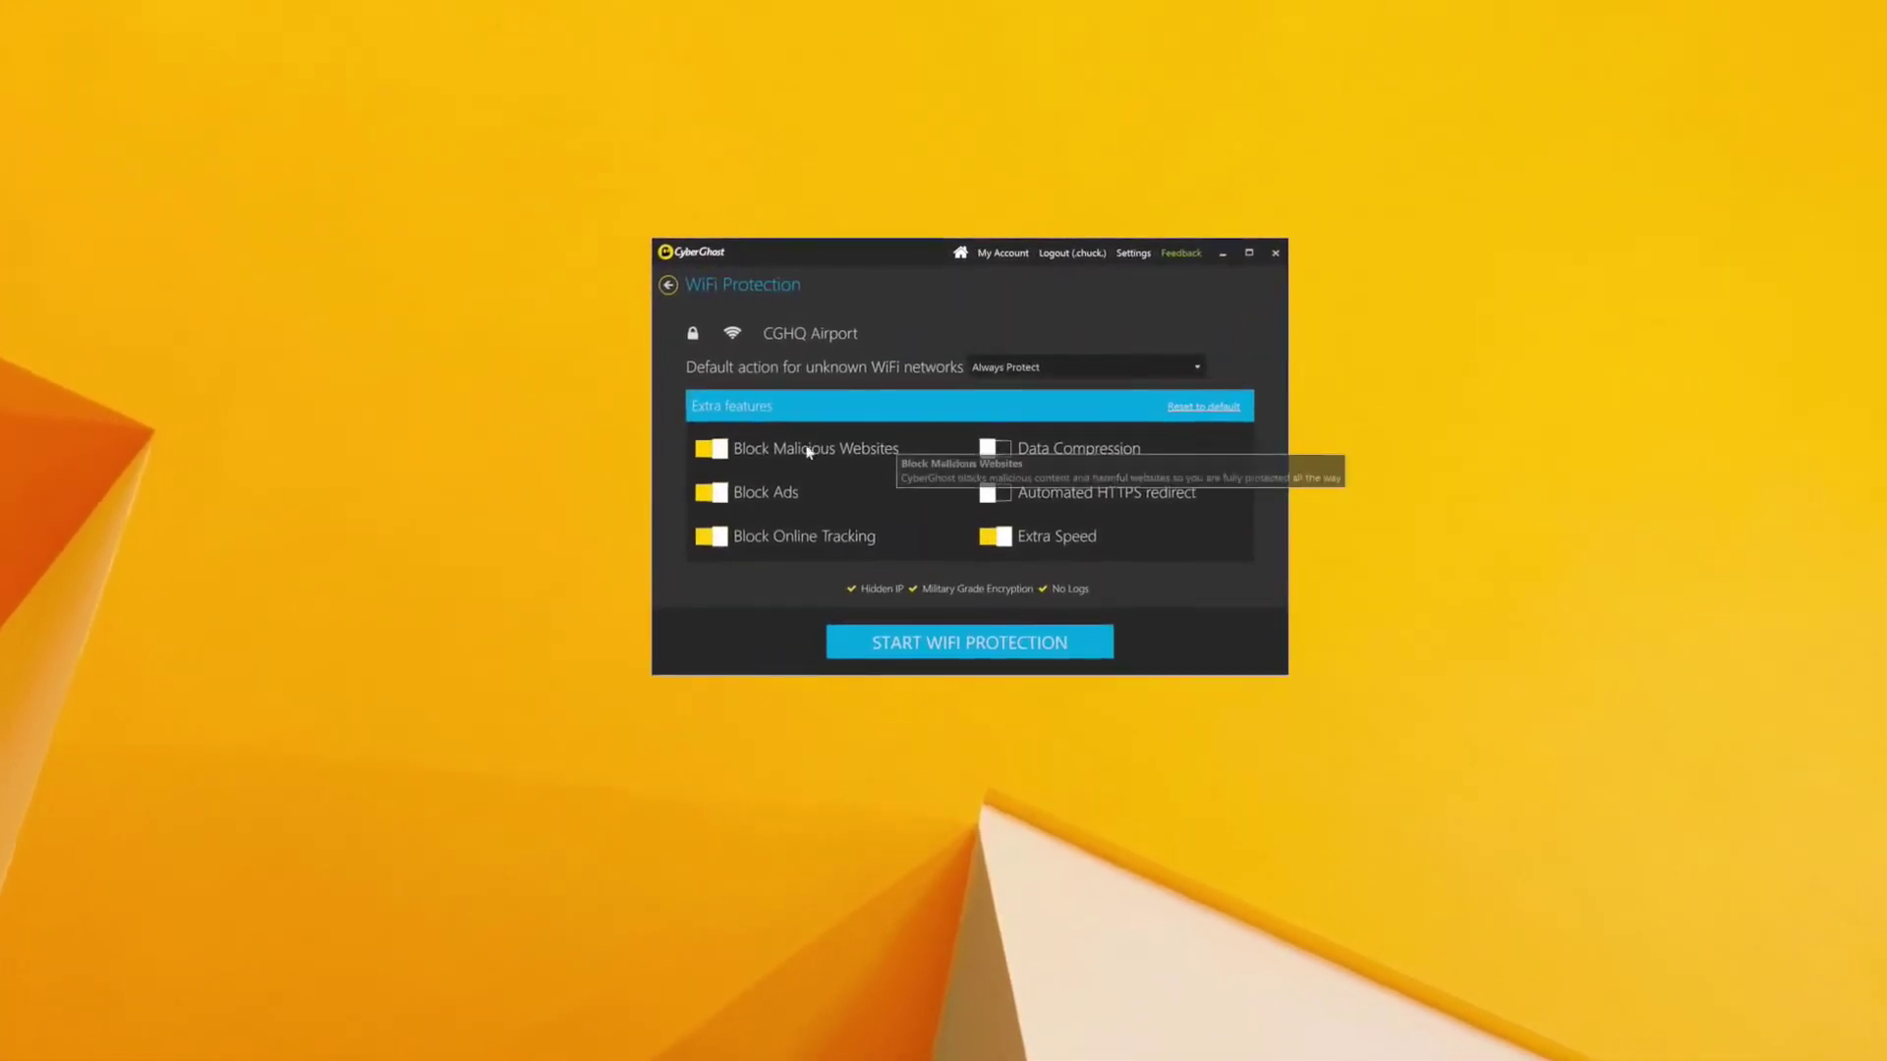